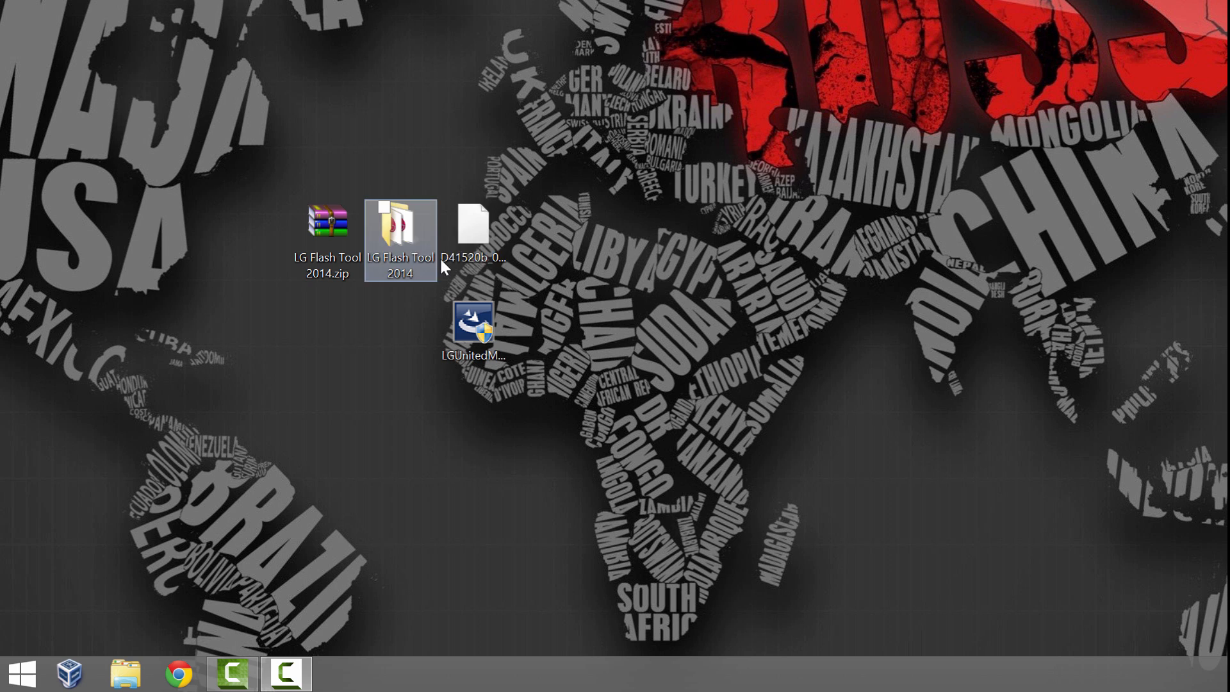
Move the LG Flash Tool 2014 folder higher and drop D41520b_00.kdz into it
{"action": "left_click", "coordinate": [472, 231]}
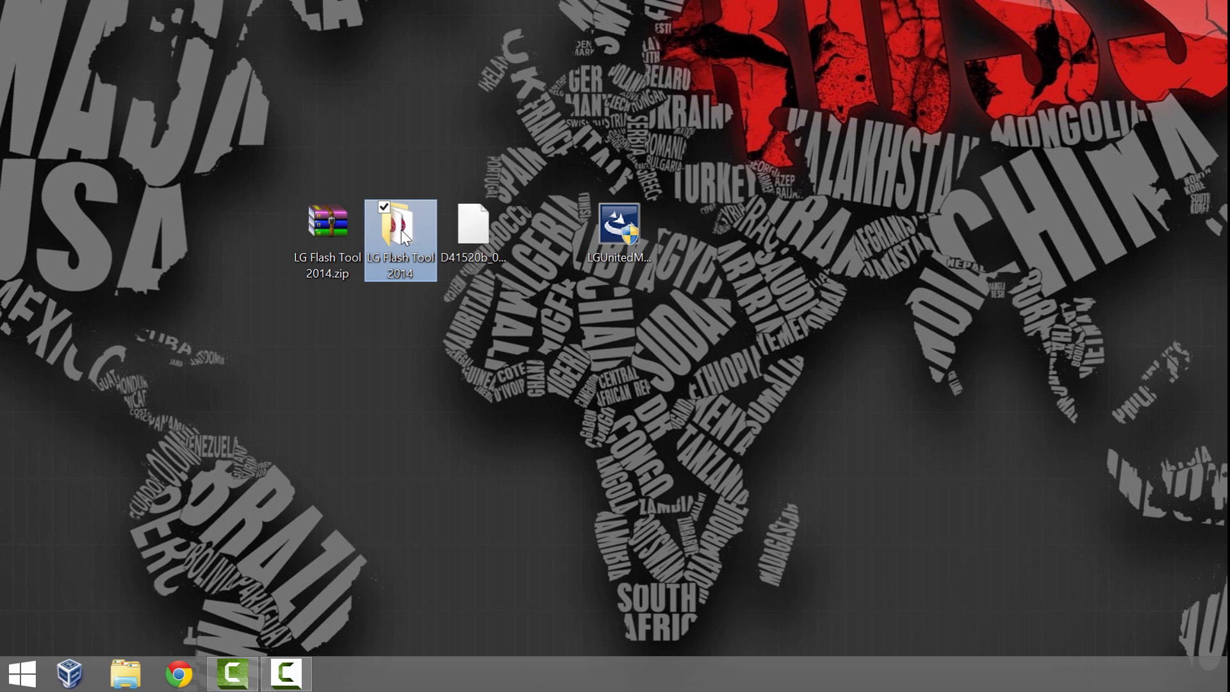
{"action": "left_click_drag", "start_coordinate": [400, 235], "coordinate": [600, 126]}
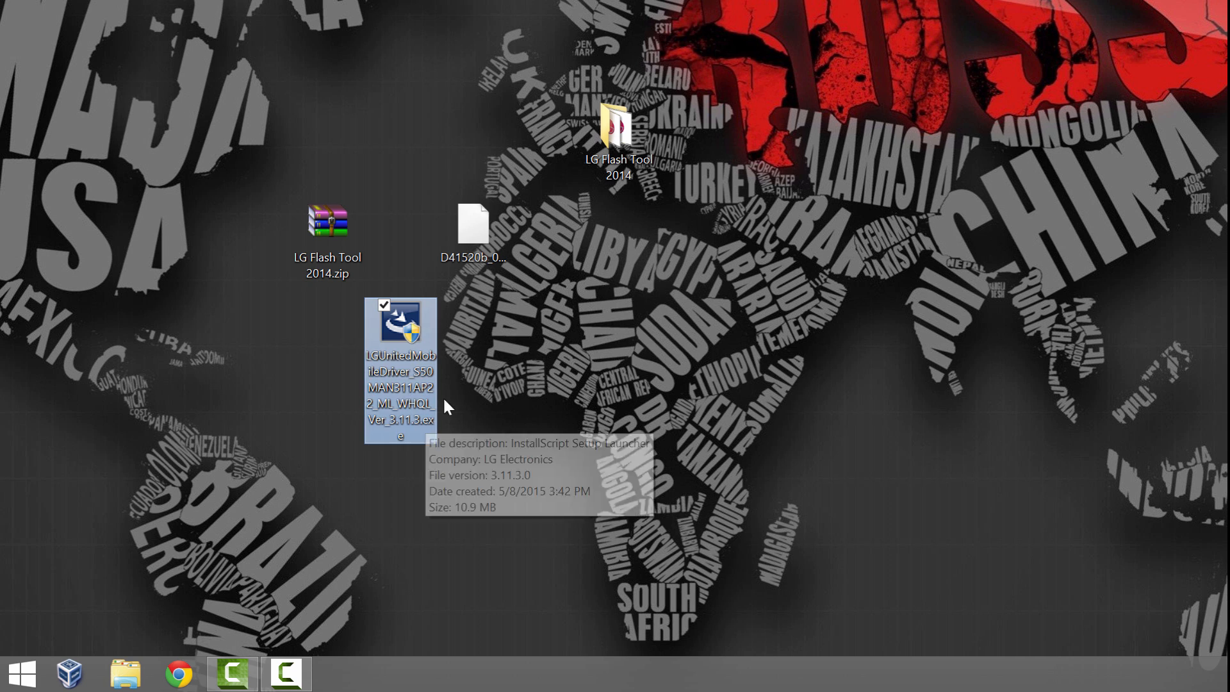
{"action": "mouse_move", "coordinate": [434, 447]}
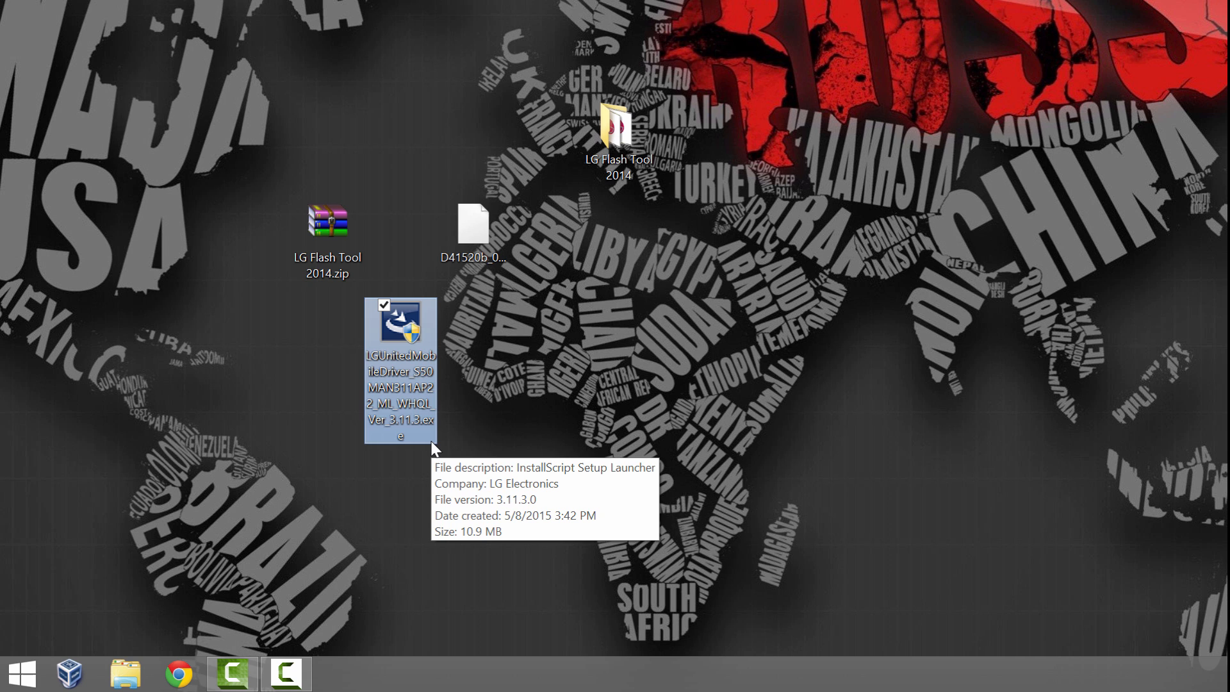
{"action": "mouse_move", "coordinate": [539, 284]}
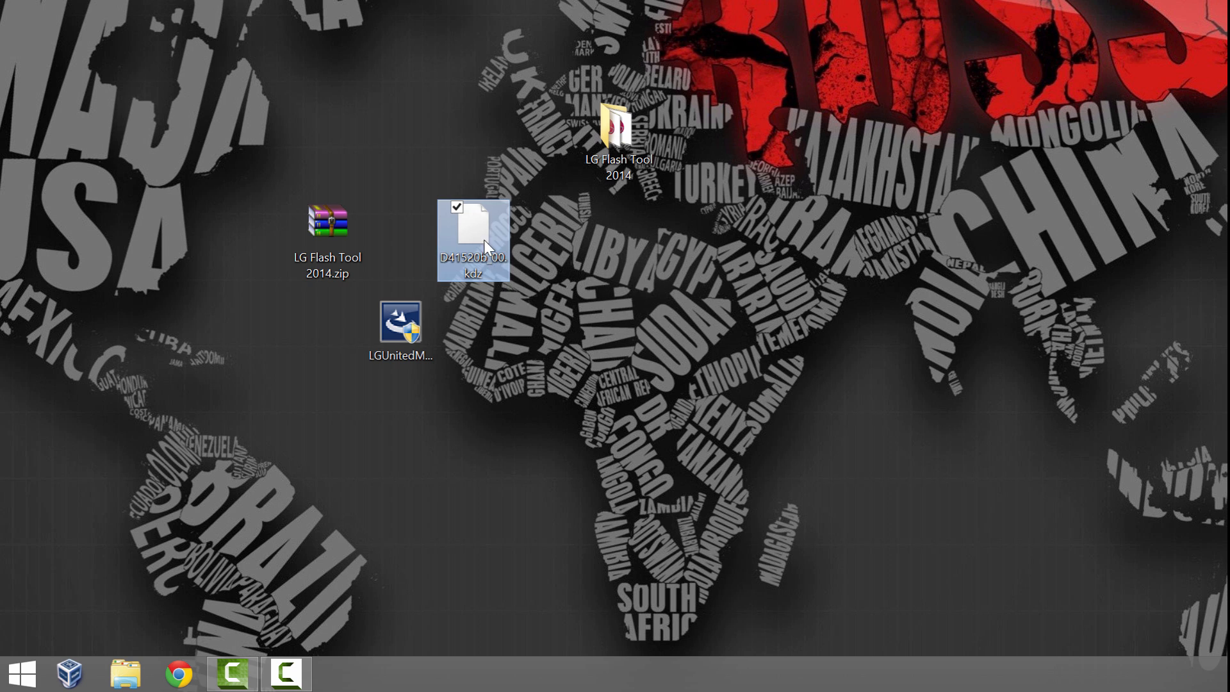
{"action": "mouse_move", "coordinate": [476, 228]}
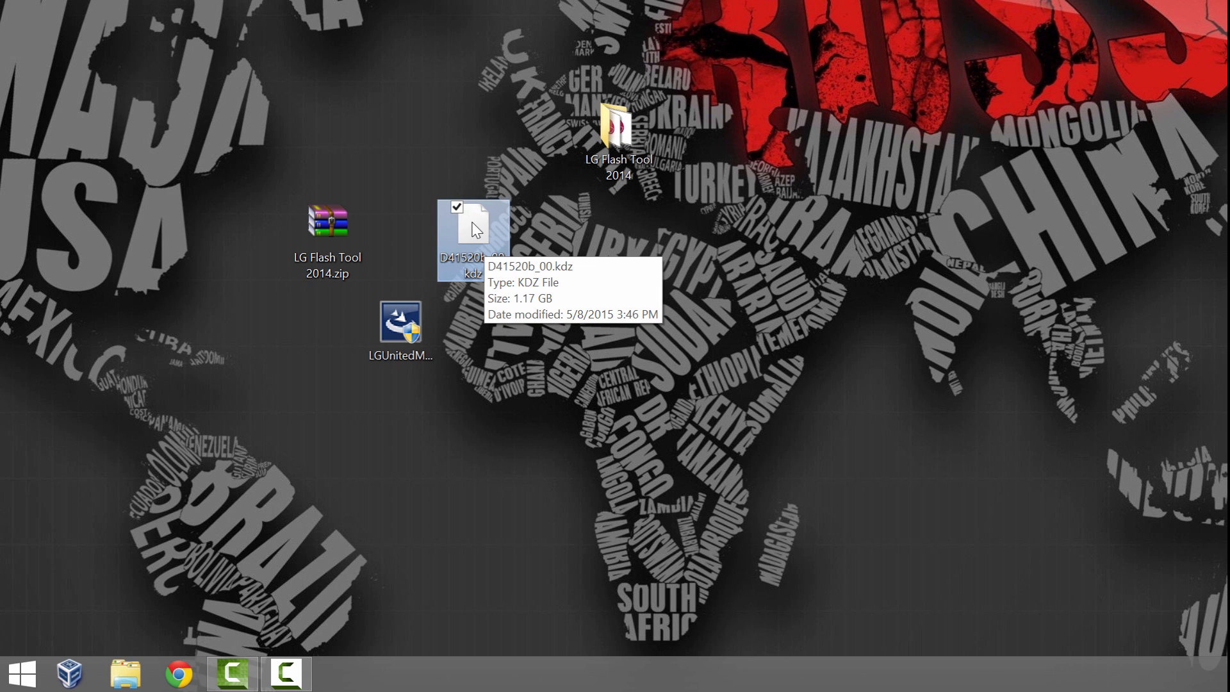
{"action": "left_click_drag", "start_coordinate": [472, 235], "coordinate": [620, 129]}
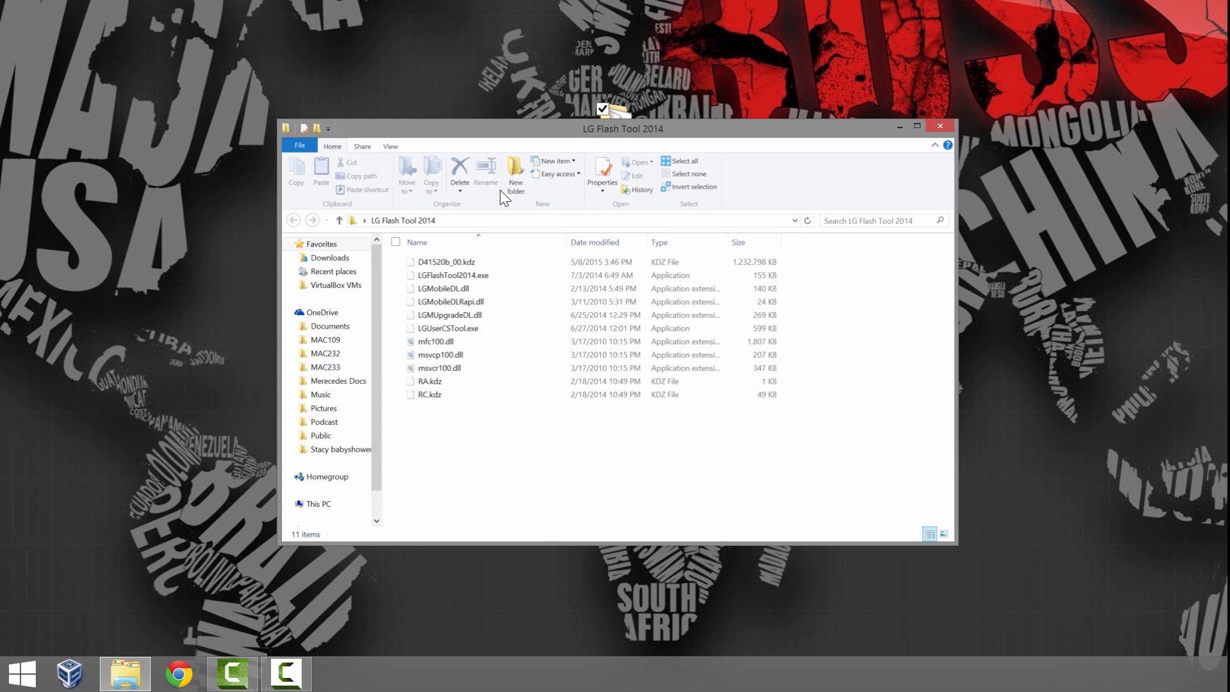
Open the LG Flash Tool 2014 folder in Explorer and reposition the desktop folder icon
{"action": "left_click", "coordinate": [446, 261]}
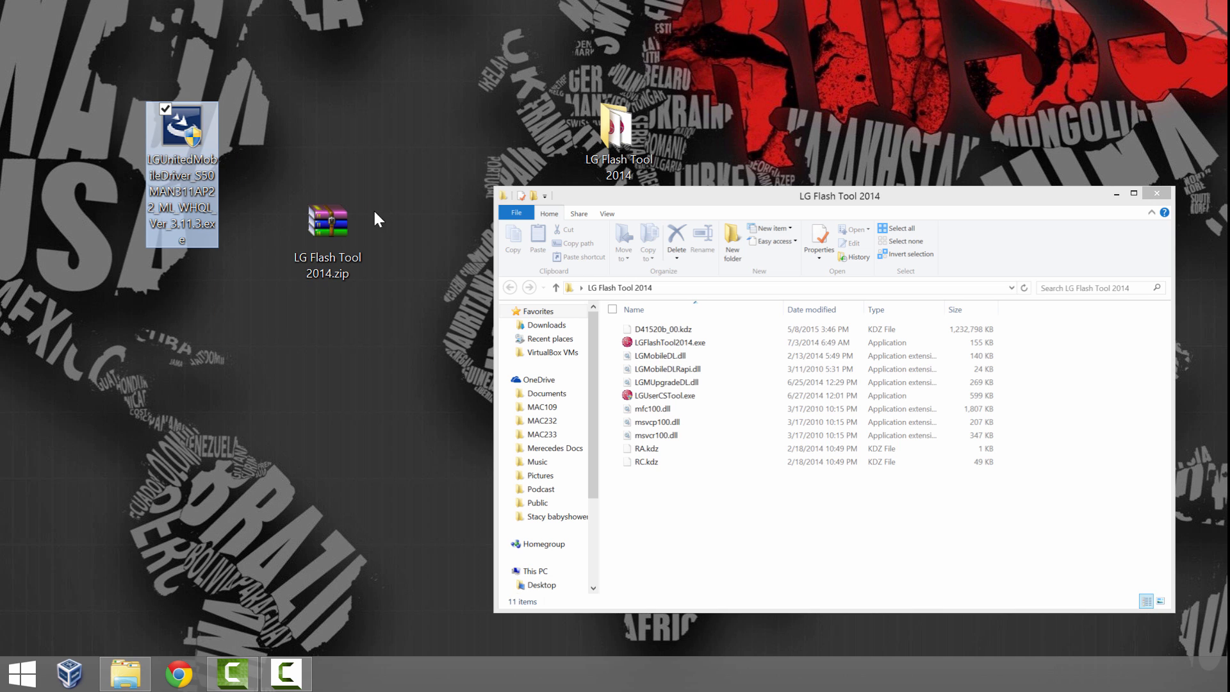
{"action": "left_click", "coordinate": [327, 218]}
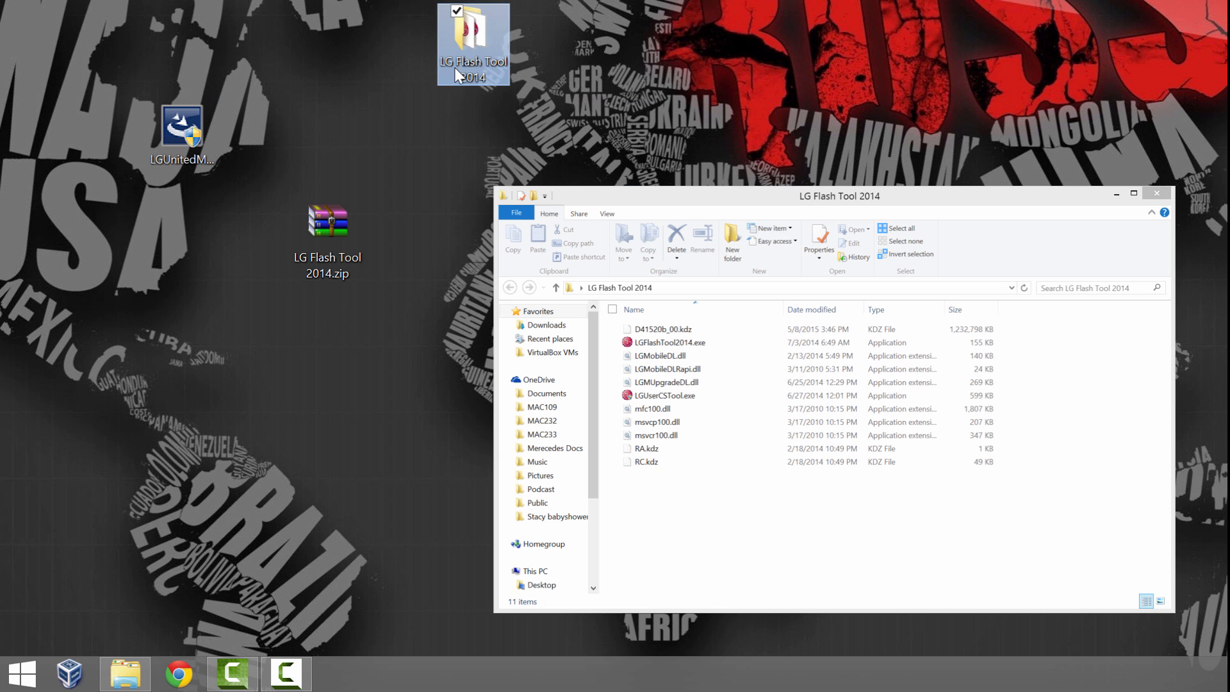
{"action": "left_click_drag", "start_coordinate": [473, 43], "coordinate": [400, 141]}
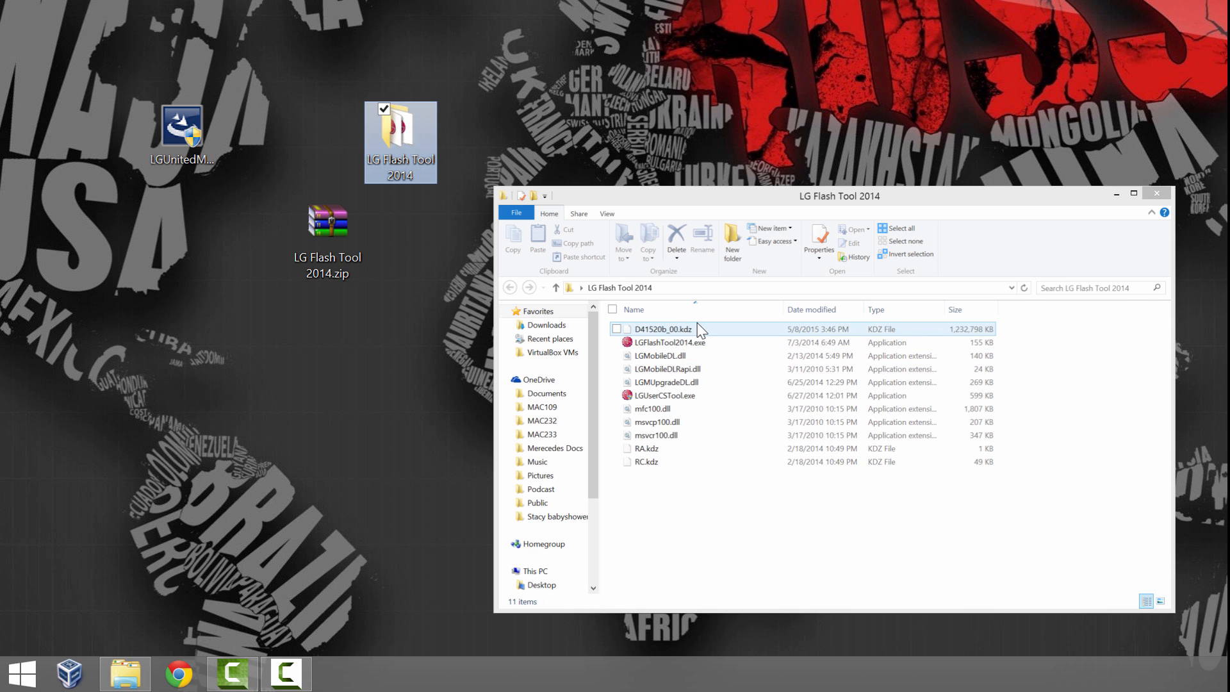
{"action": "left_click", "coordinate": [662, 328]}
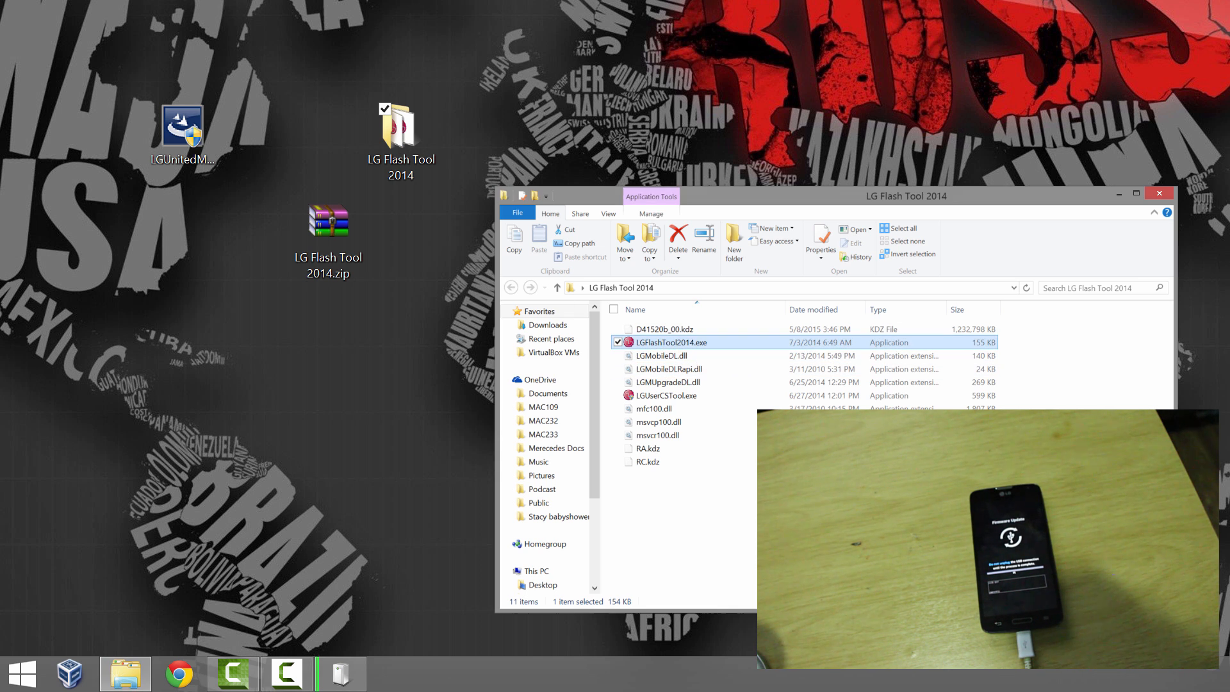
Launch LGFlashTool2014.exe from the LG Flash Tool 2014 folder
{"action": "right_click", "coordinate": [671, 342]}
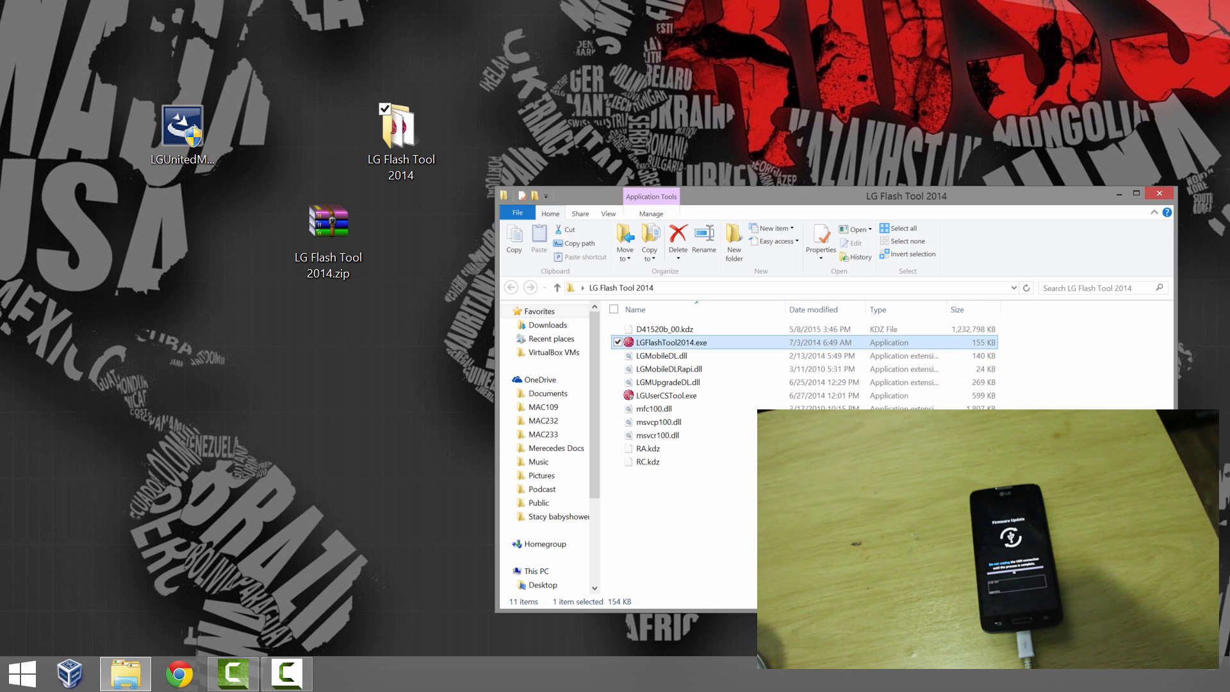
{"action": "double_click", "coordinate": [672, 342]}
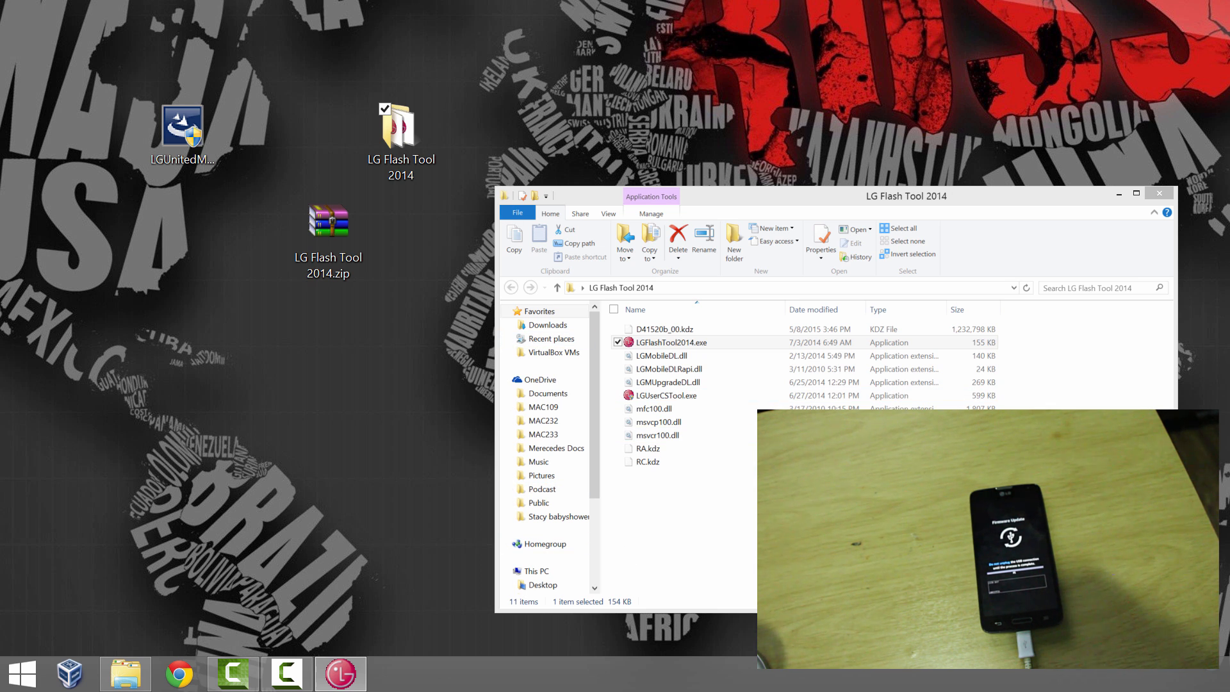
Select CDMA as phone type and load D41520b_00.kdz as the KDZ file
{"action": "double_click", "coordinate": [670, 342]}
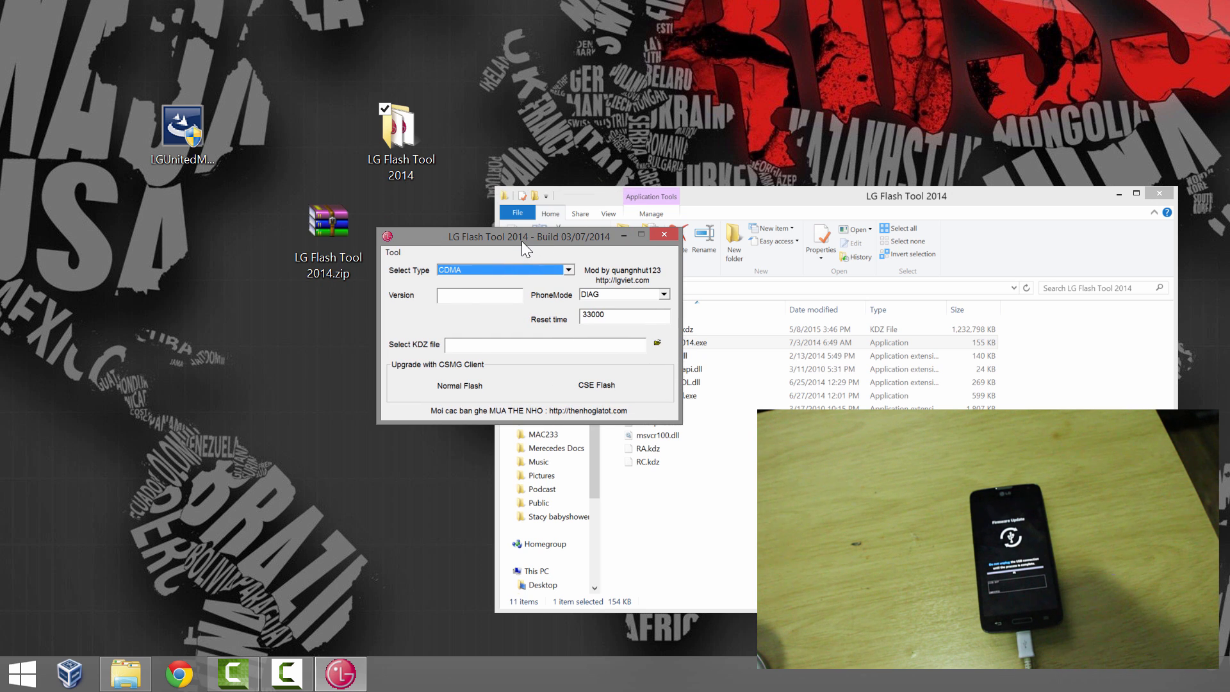
{"action": "mouse_move", "coordinate": [536, 278]}
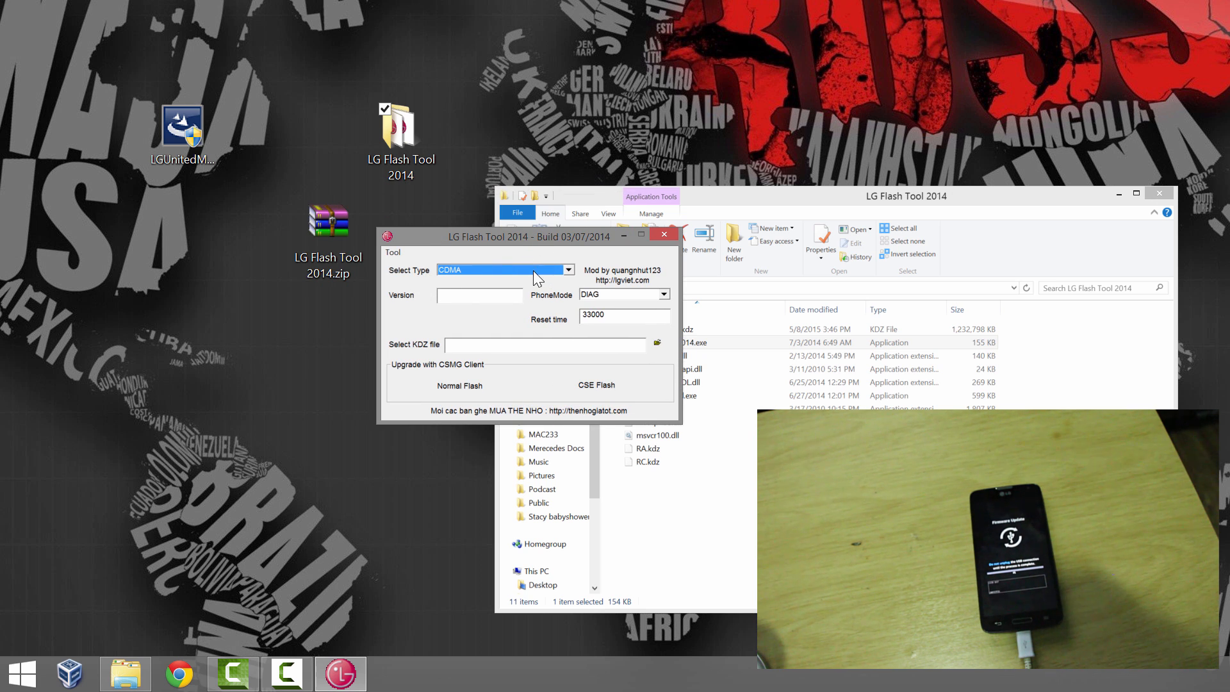
{"action": "left_click", "coordinate": [568, 269]}
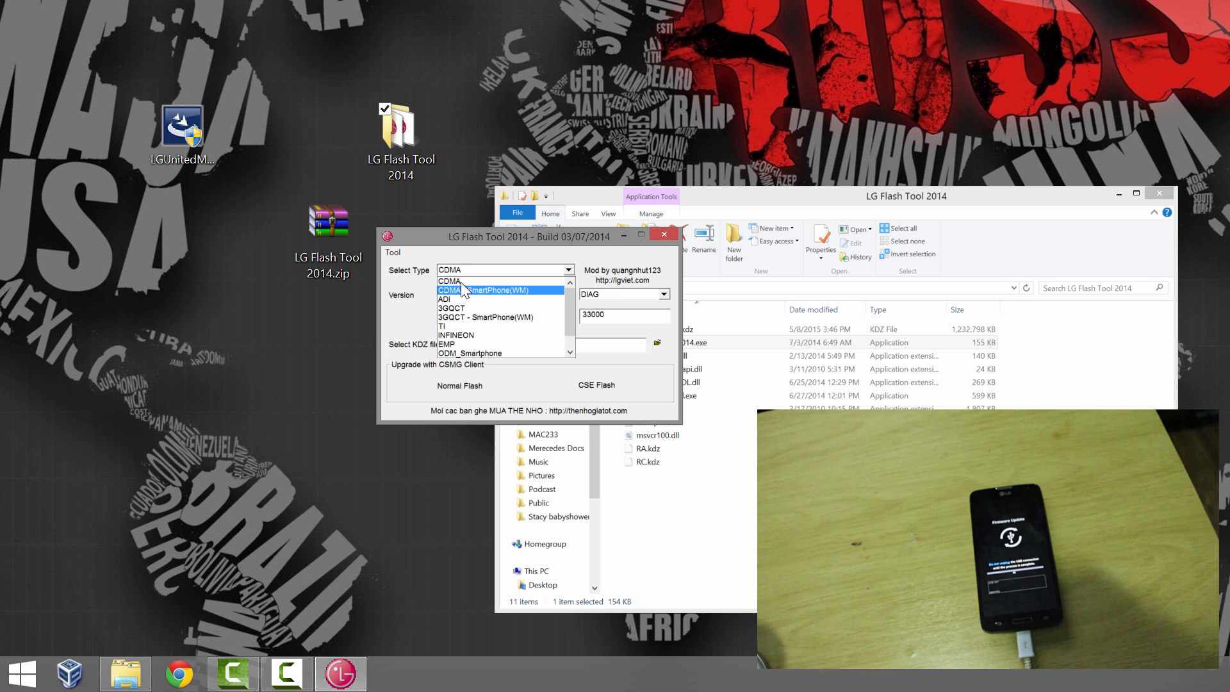
{"action": "left_click", "coordinate": [450, 280]}
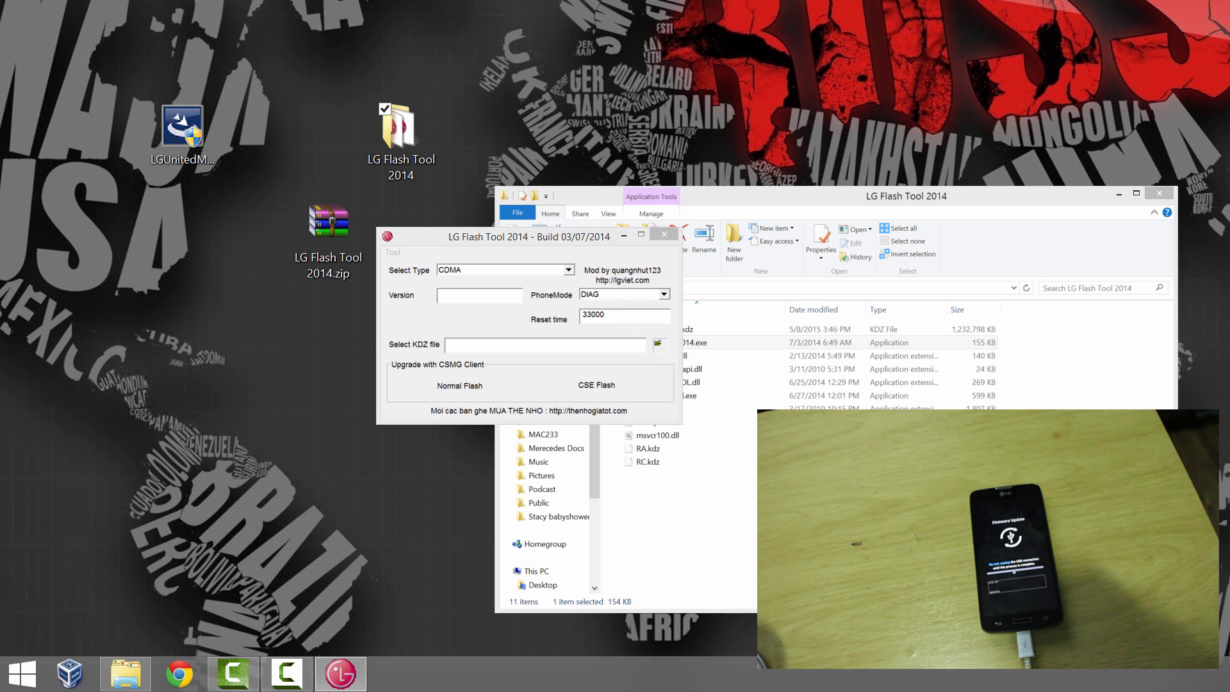
{"action": "left_click", "coordinate": [657, 343]}
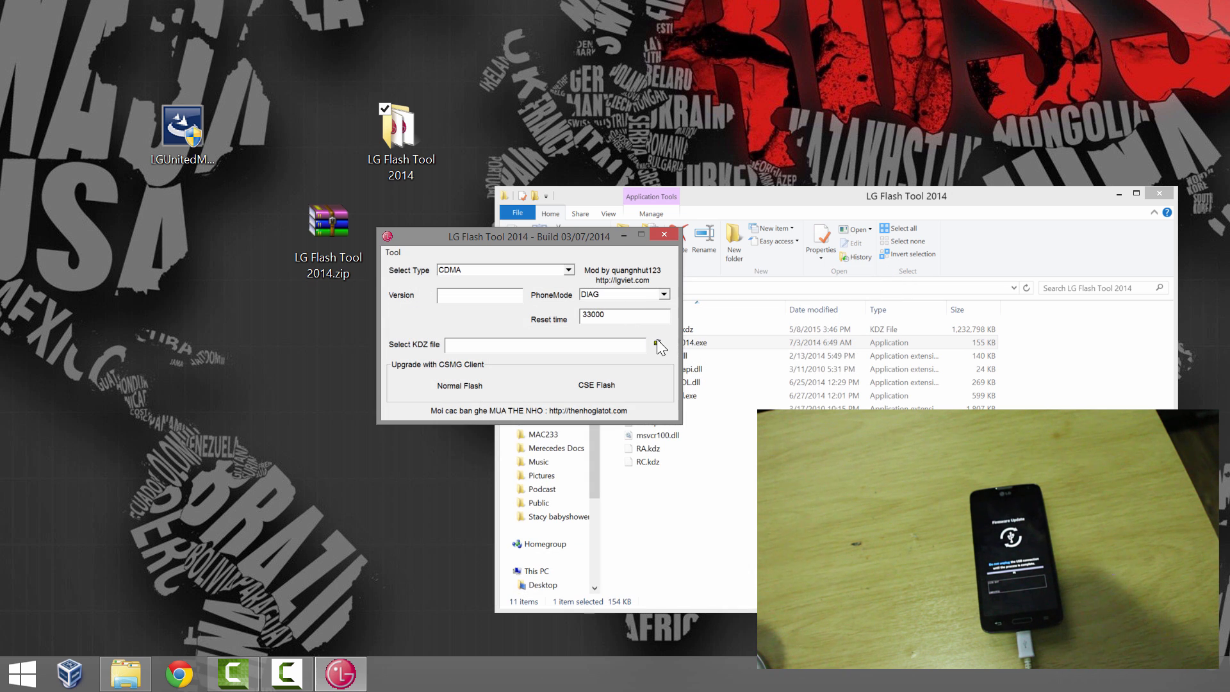
{"action": "left_click", "coordinate": [659, 345]}
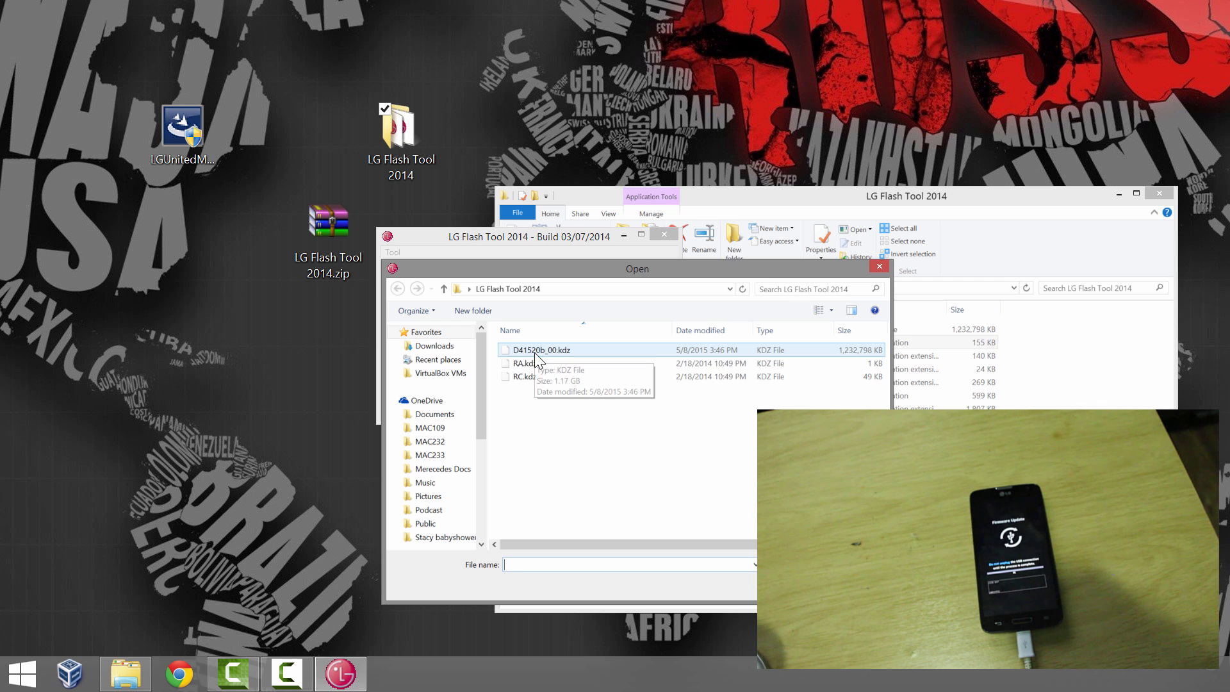
{"action": "double_click", "coordinate": [539, 349]}
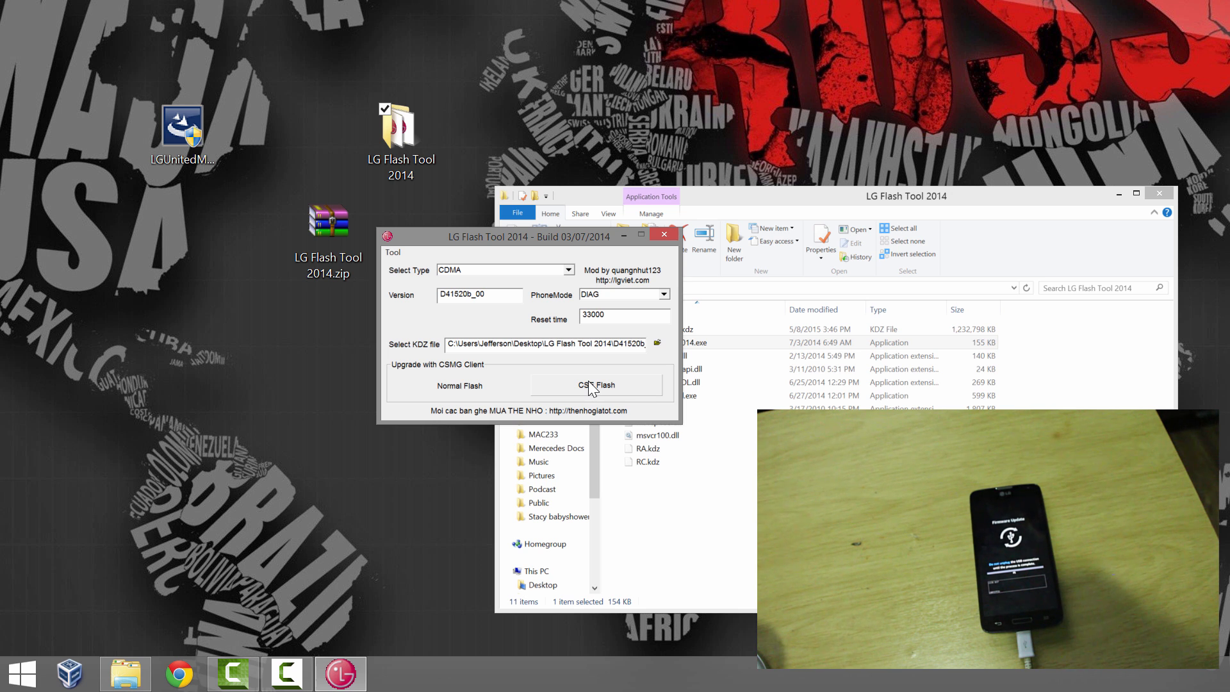
Run CSE Flash and confirm Republic of Korea with Korean language
{"action": "left_click", "coordinate": [597, 384]}
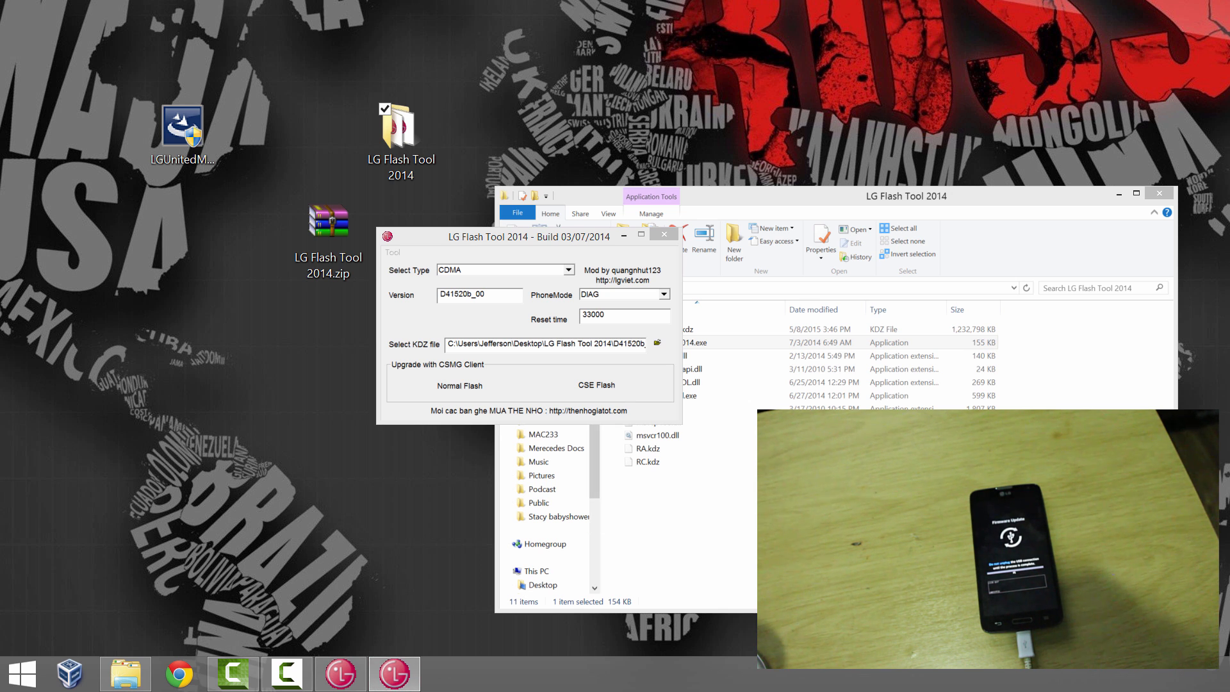
{"action": "left_click", "coordinate": [596, 385]}
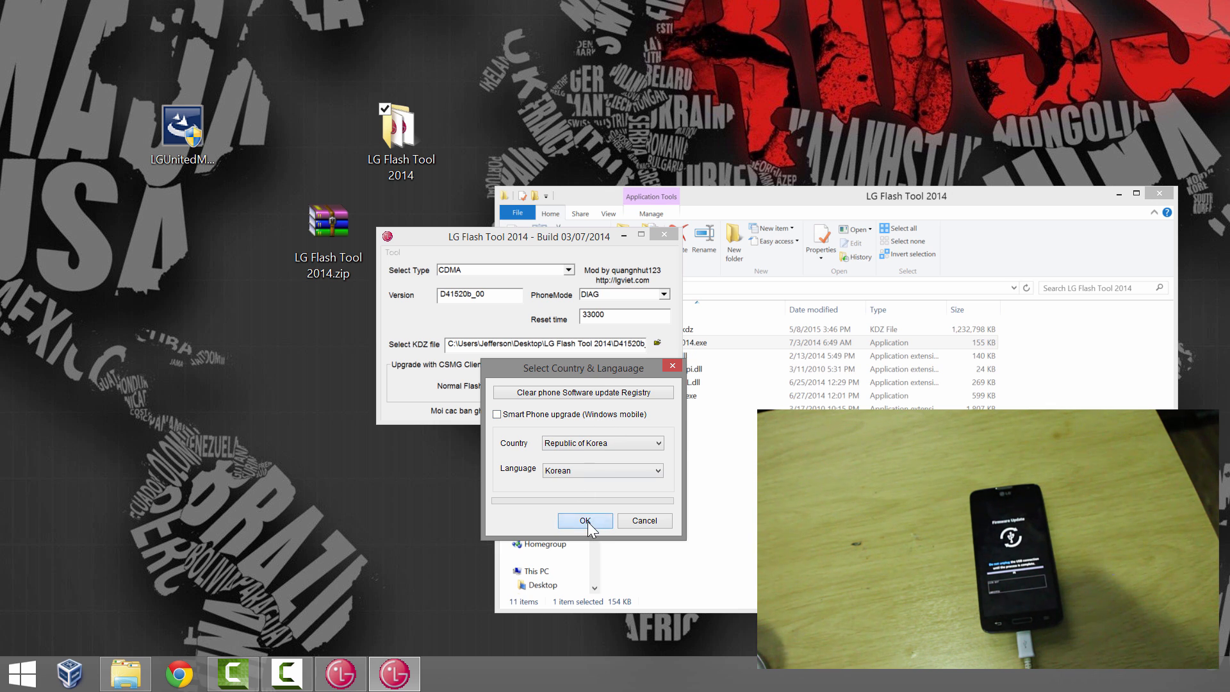
{"action": "left_click", "coordinate": [584, 520]}
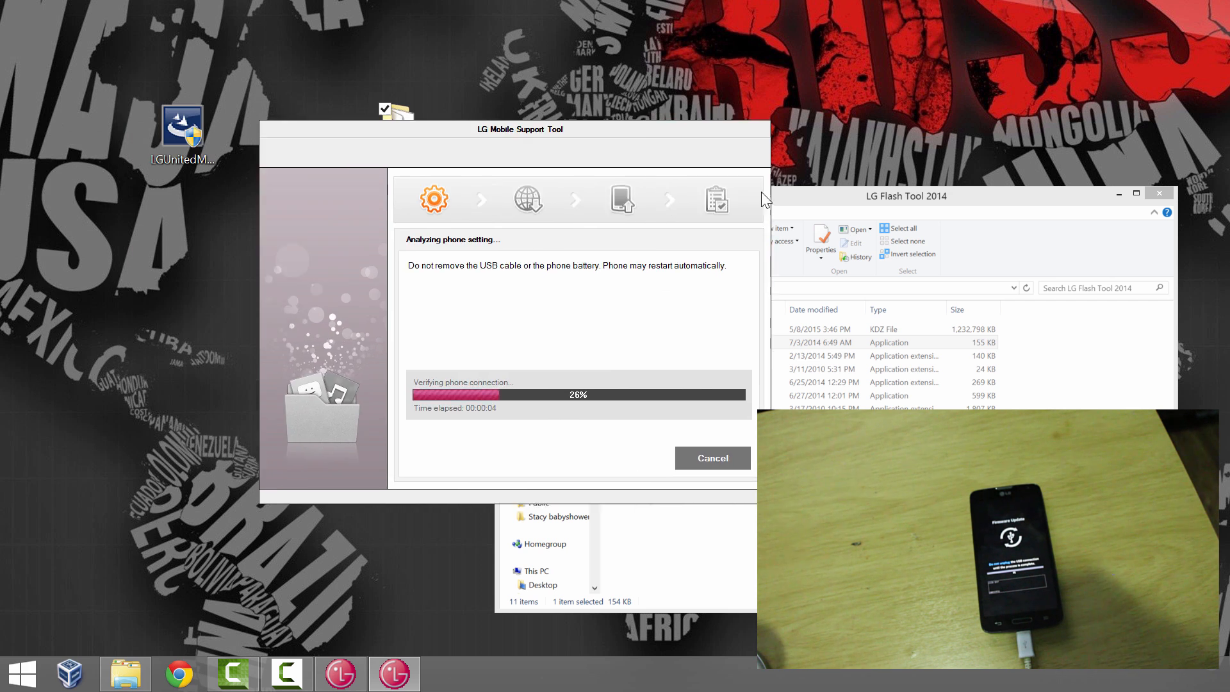
Move the upgrade progress window beside the flash tool while the upgrade runs
{"action": "left_click_drag", "start_coordinate": [519, 130], "coordinate": [824, 161]}
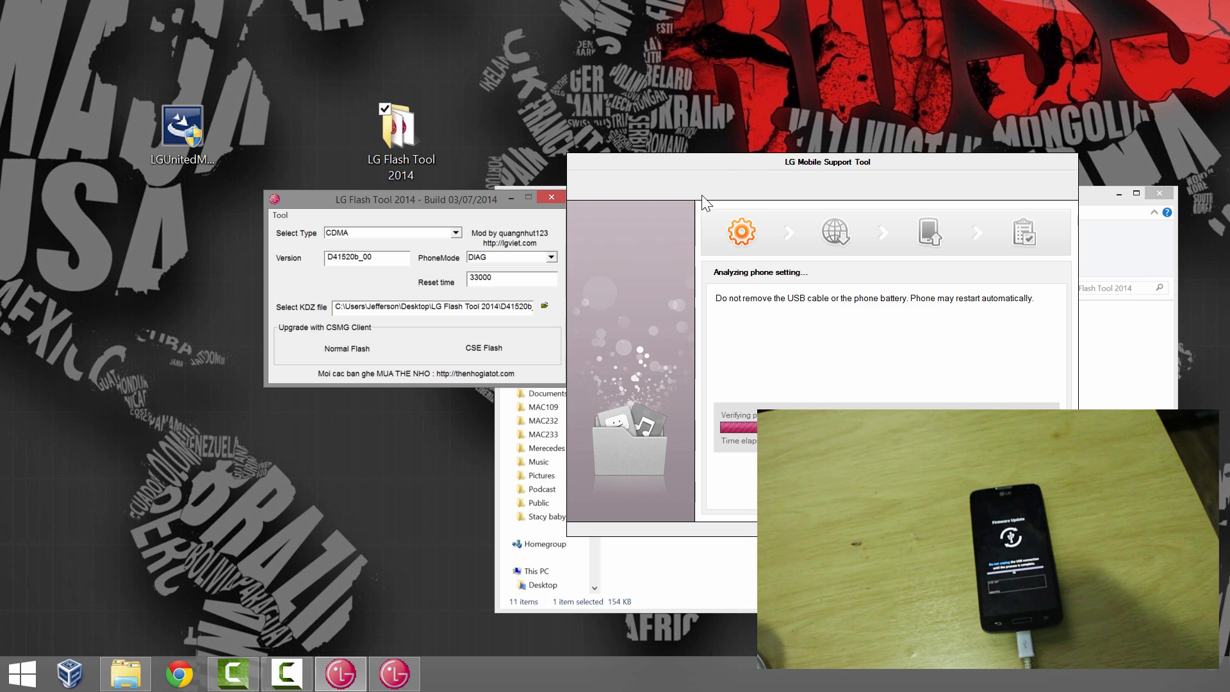
{"action": "mouse_move", "coordinate": [724, 171]}
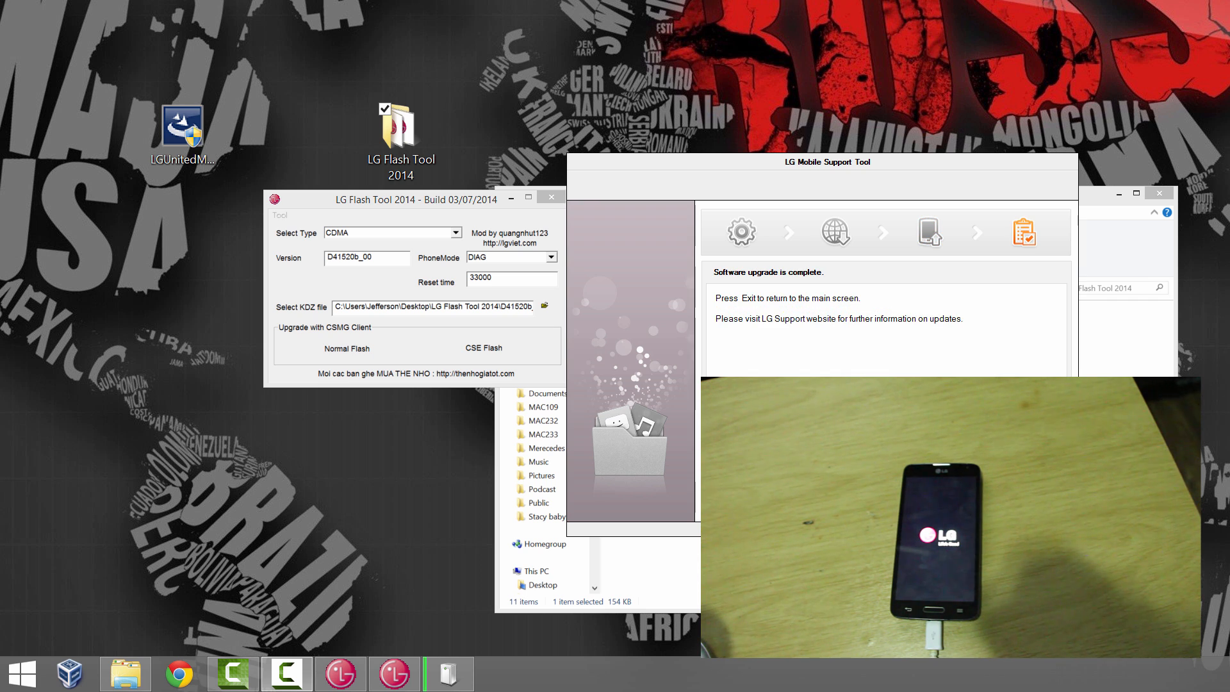
{"action": "mouse_move", "coordinate": [291, 164]}
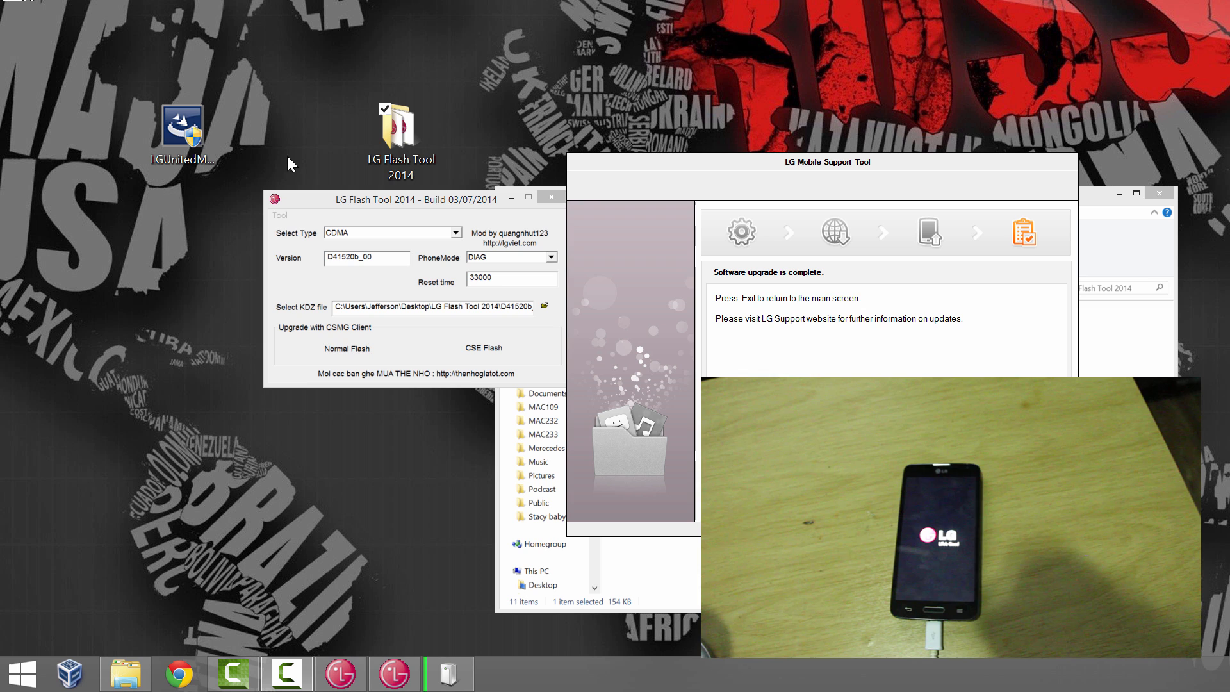